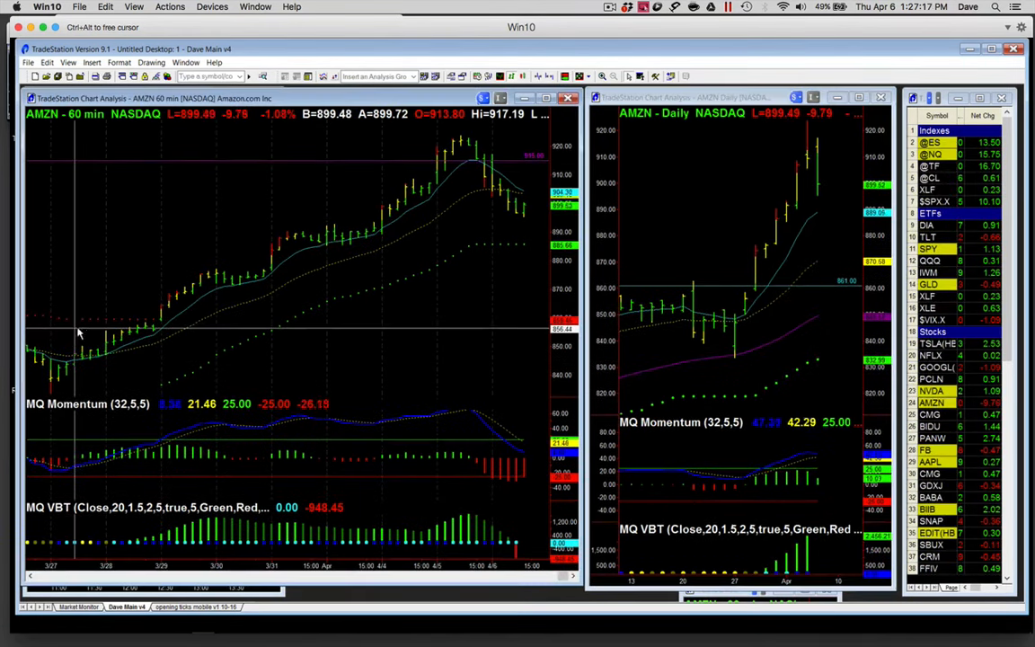
pyautogui.moveTo(171, 321)
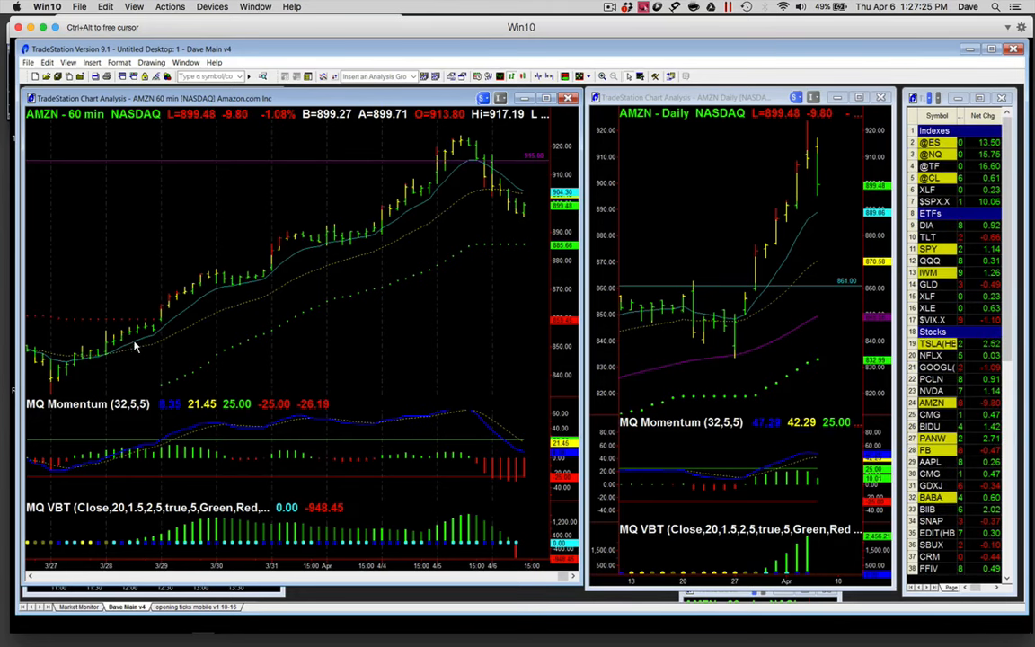
pyautogui.moveTo(89, 328)
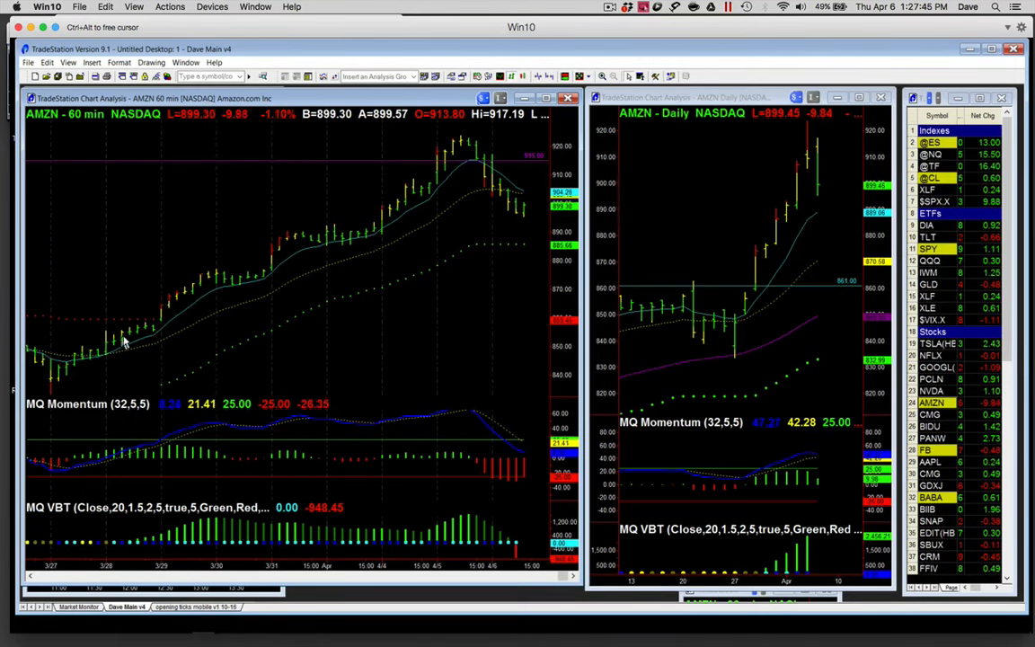
pyautogui.moveTo(365, 223)
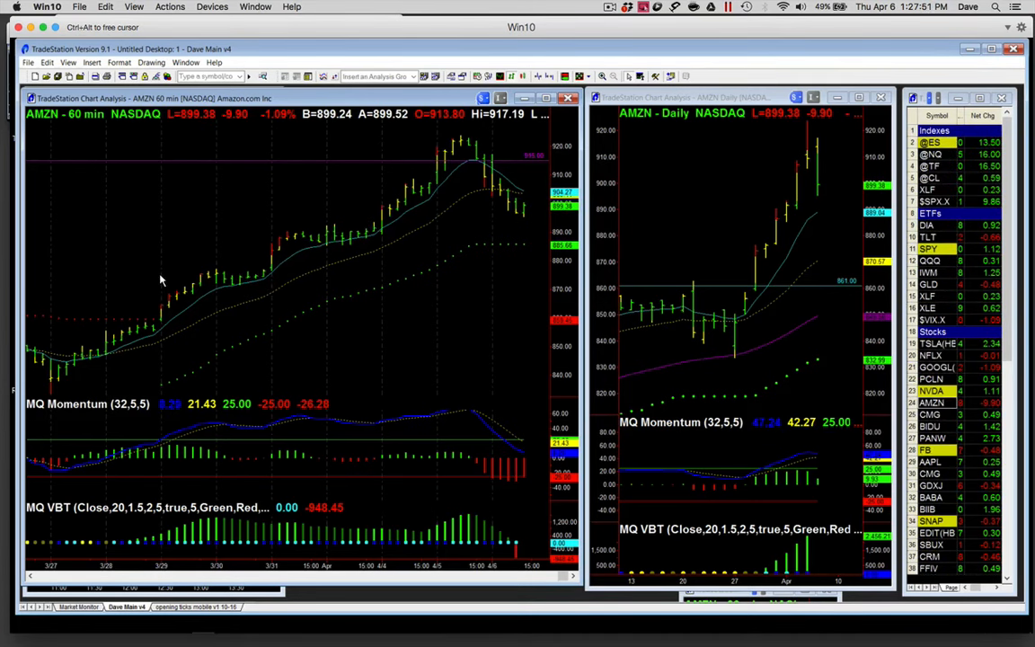
pyautogui.moveTo(153, 323)
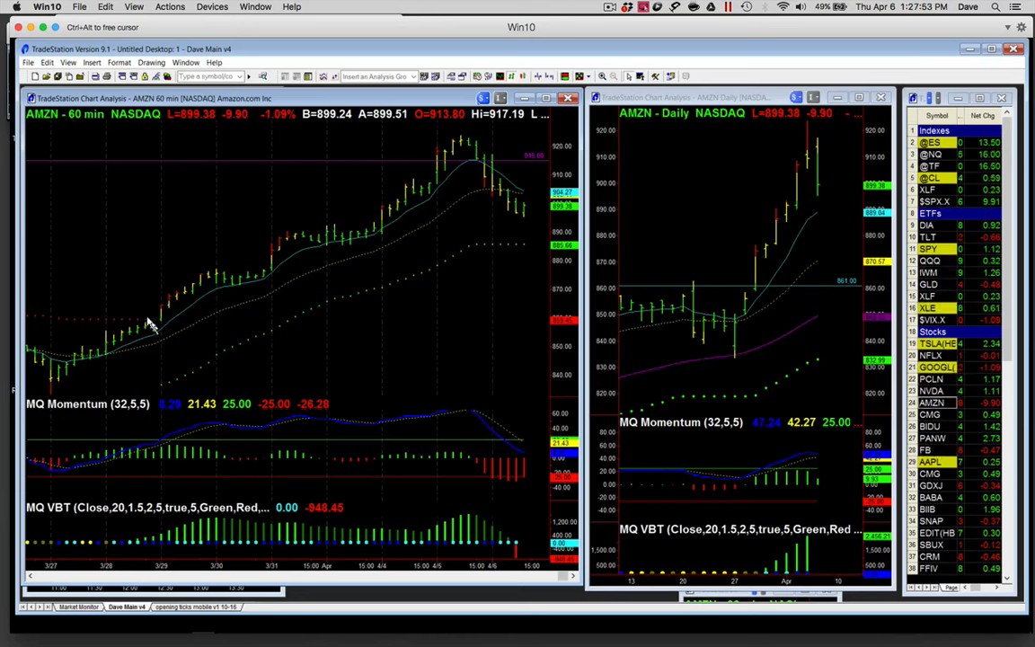